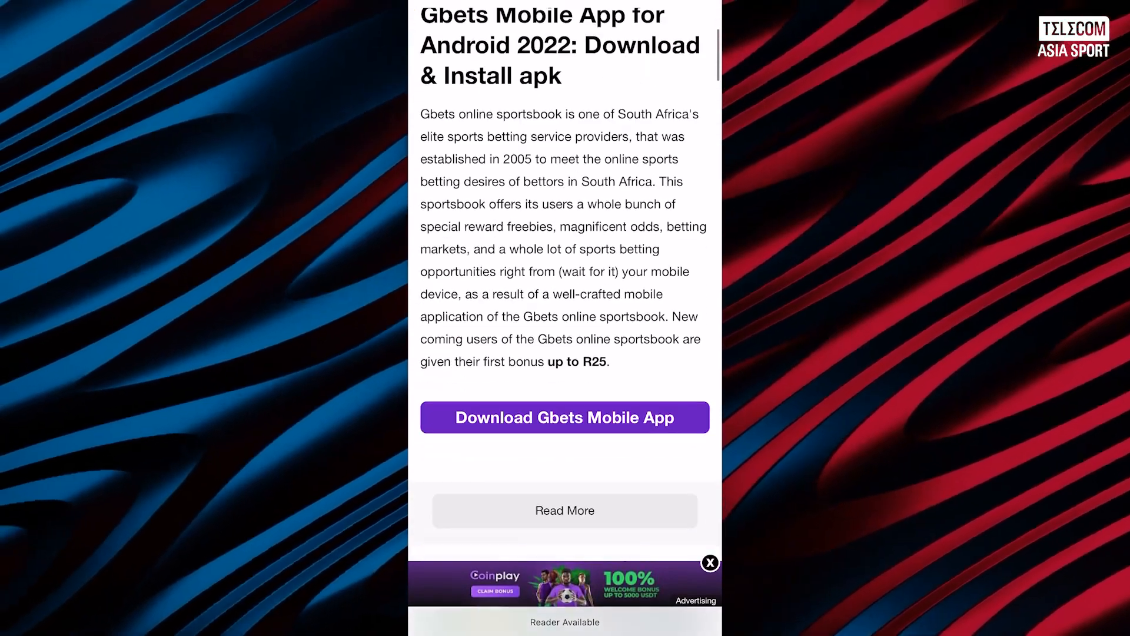
Step: Scroll through the Telecom Asia Gbets review and open gbets.co.za from its download button
scroll("down", 3)
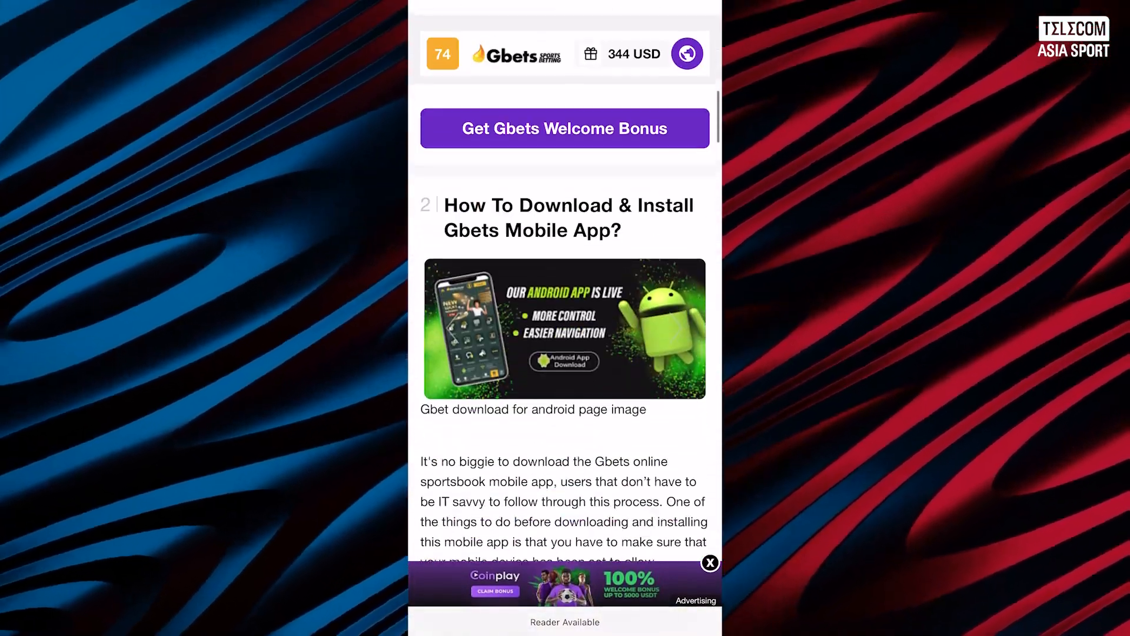
scroll("down", 3)
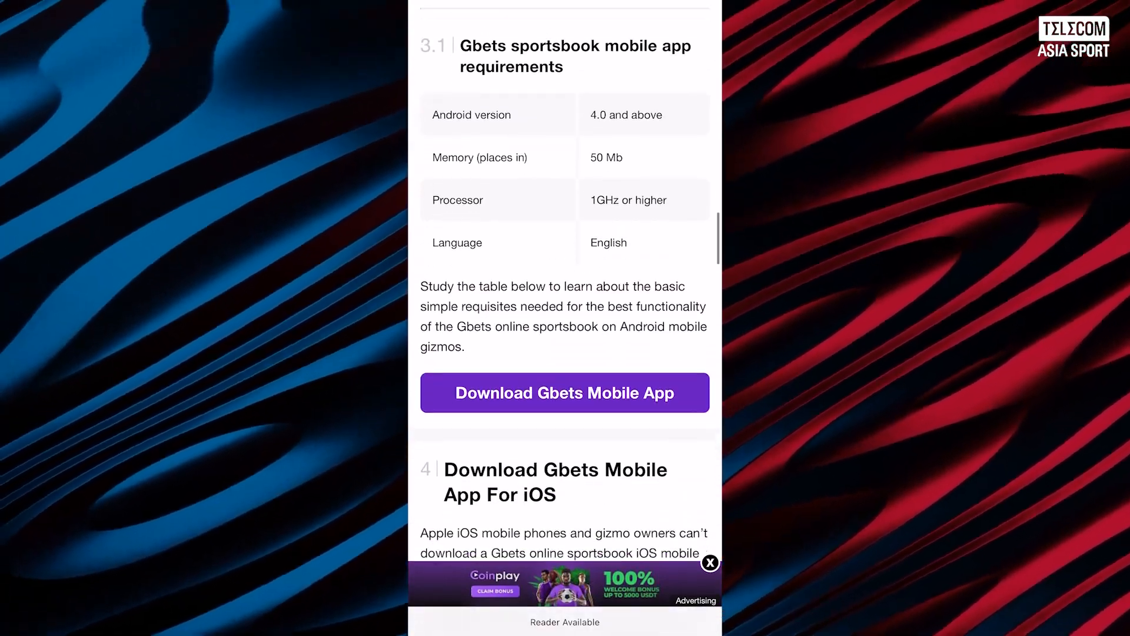
scroll("down", 3)
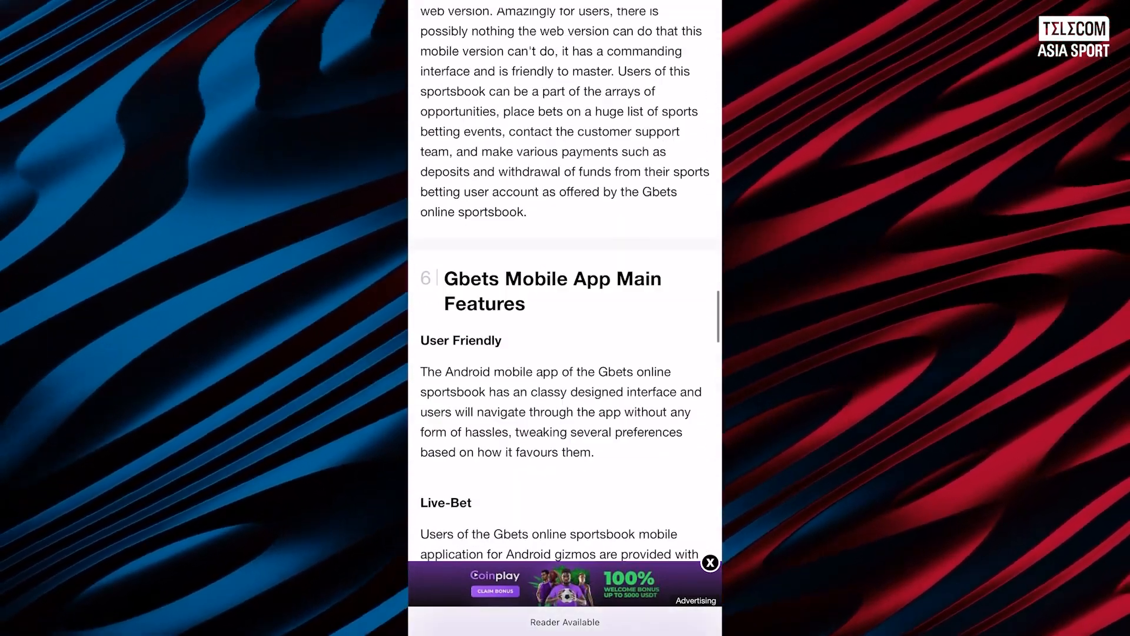
scroll("down", 3)
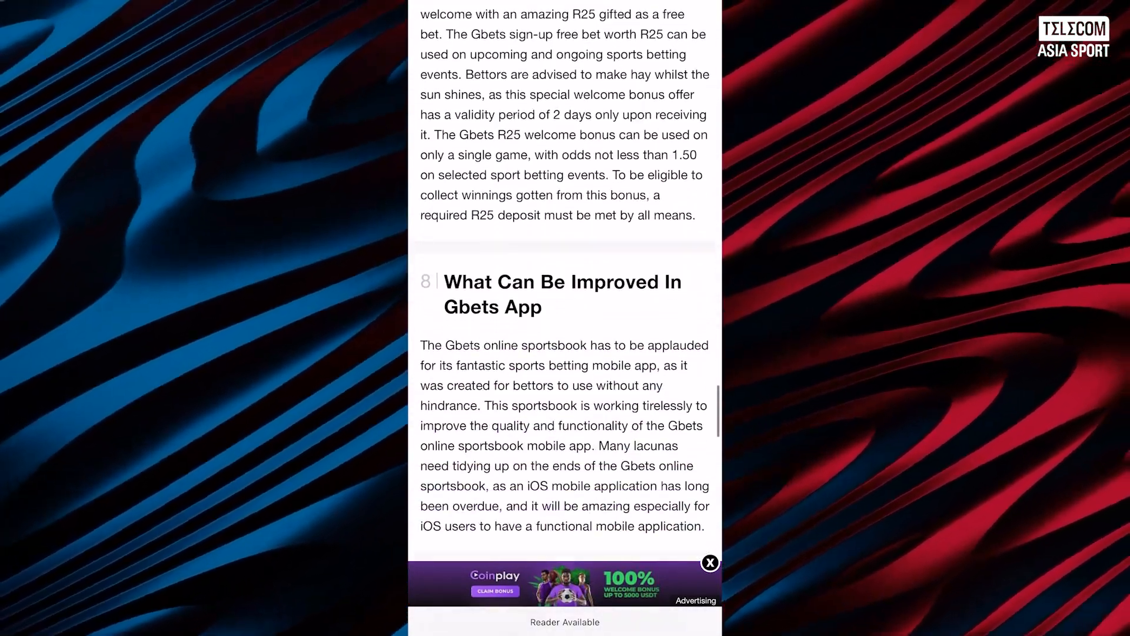
scroll("down", 3)
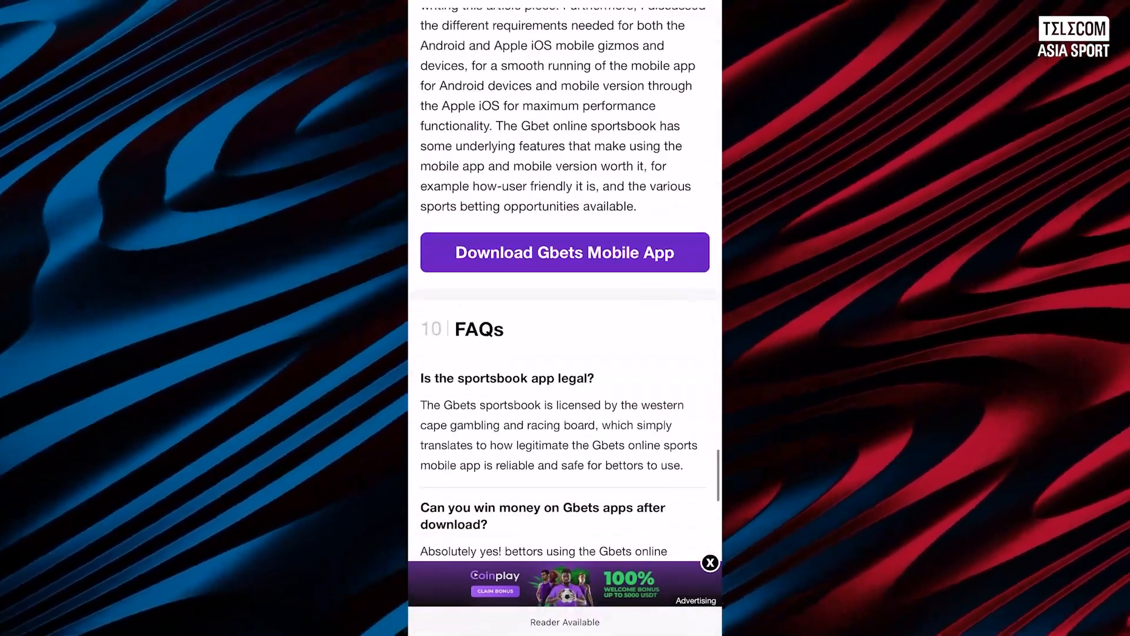
left_click(565, 252)
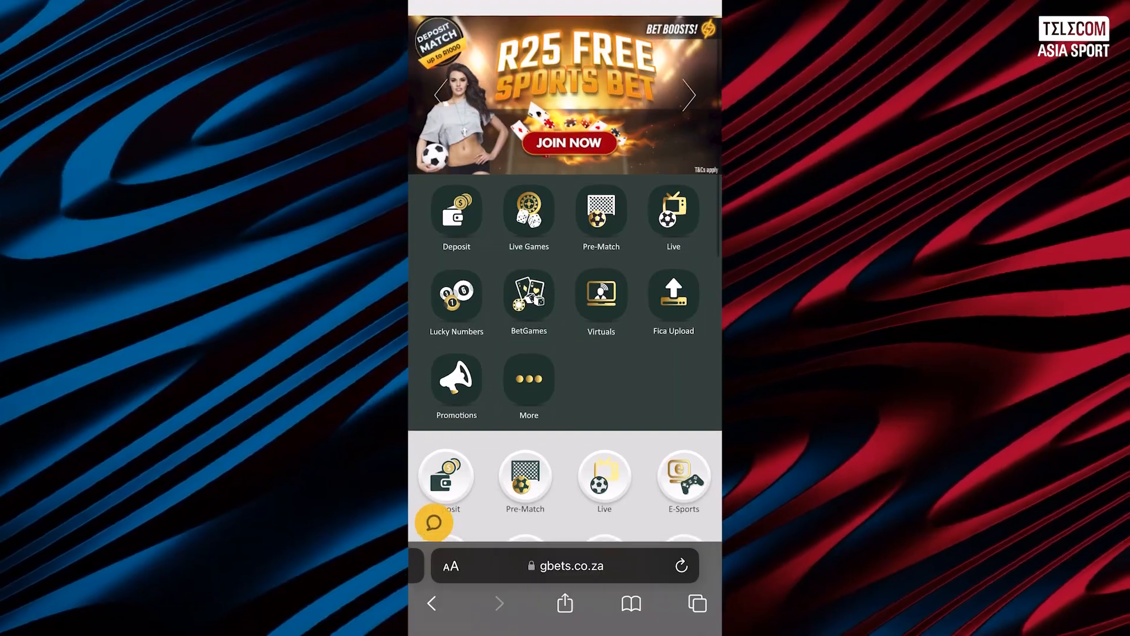
Step: Scroll the gbets.co.za home page down to the App Store and Android download badges
scroll("down", 3)
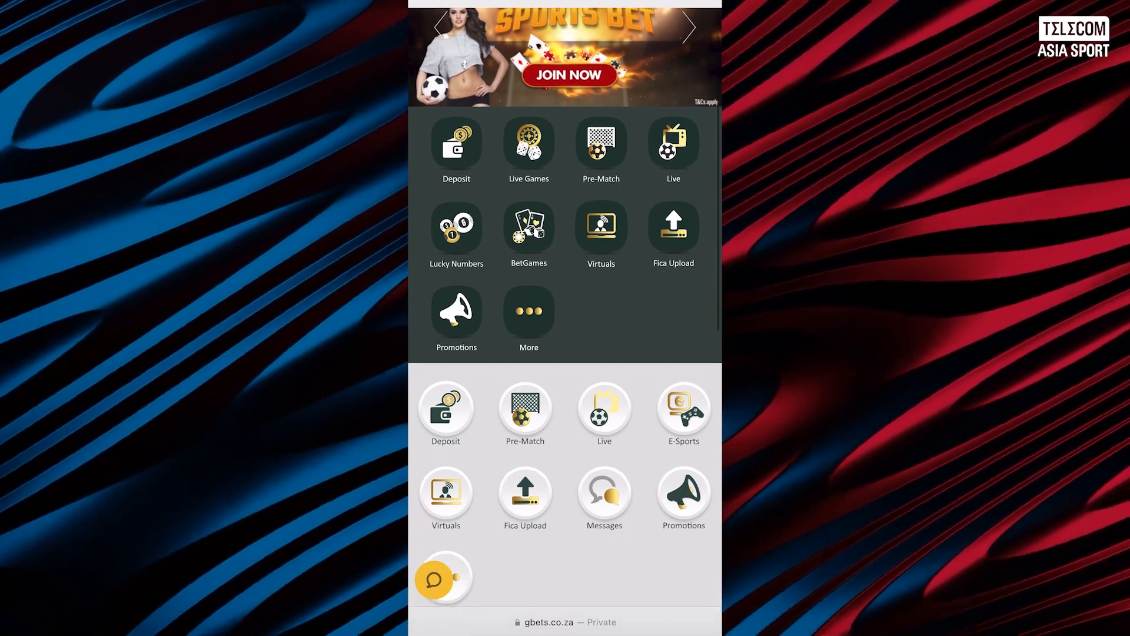
scroll("down", 3)
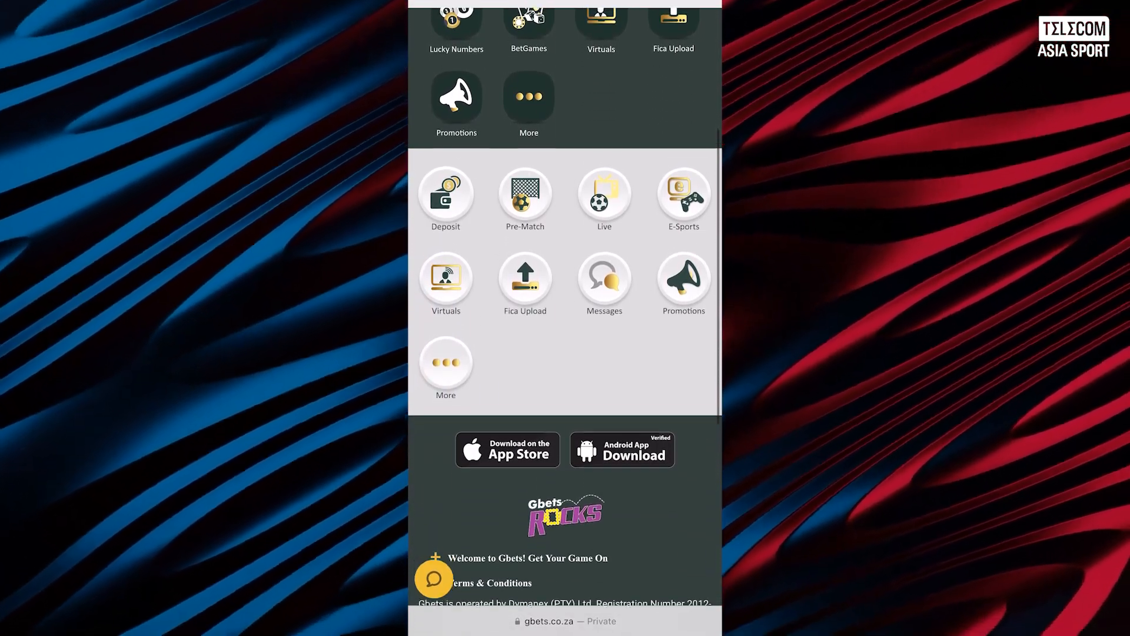
scroll("up", 3)
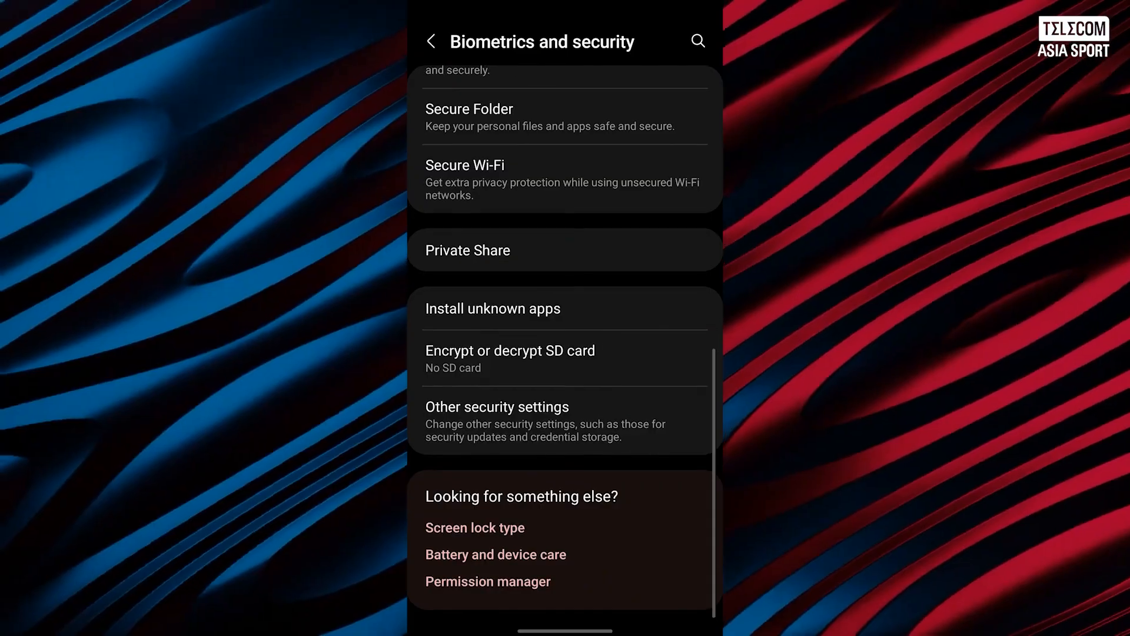
Step: Open the Install unknown apps list from Biometrics and security settings
left_click(492, 308)
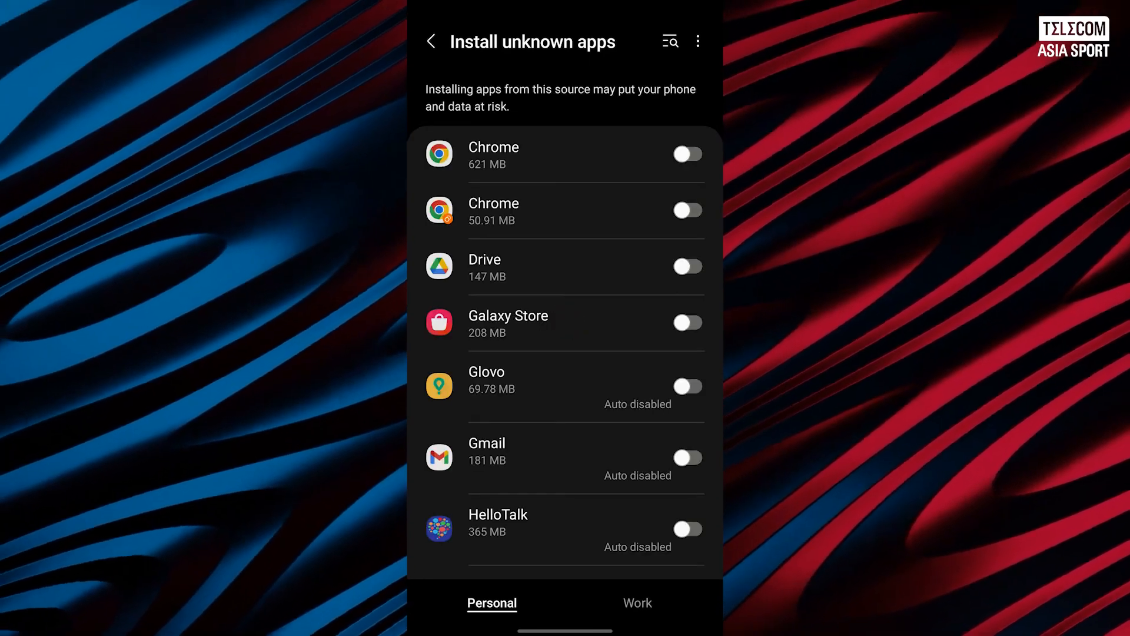
left_click(685, 153)
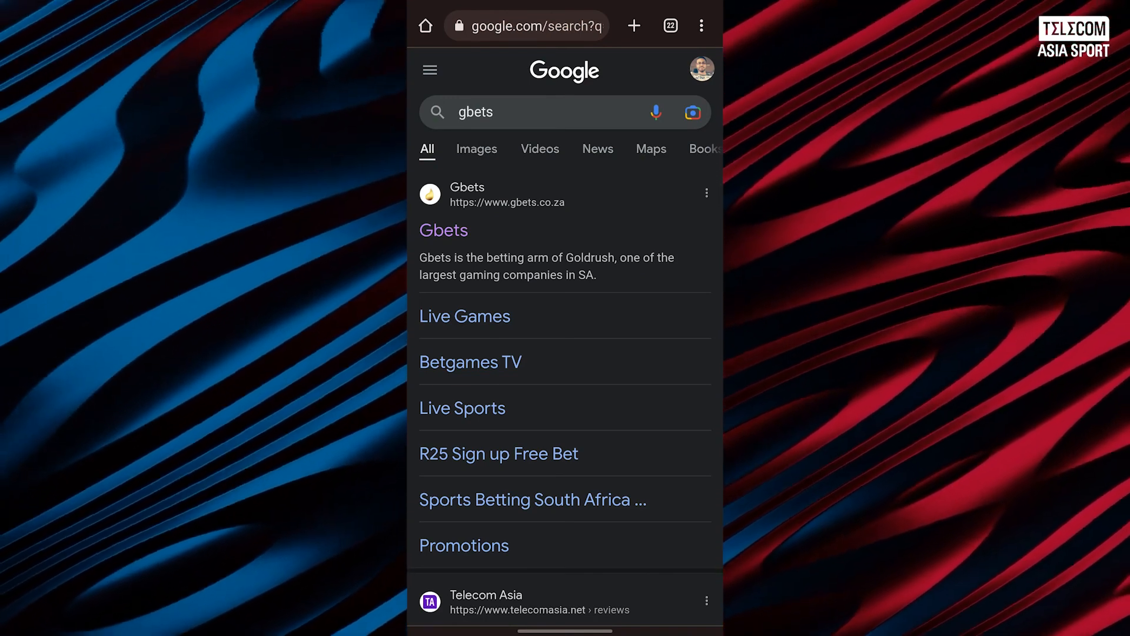
Step: Open Gbets from Google, scroll to the footer, and start a support chat: 'I want to dow'
left_click(443, 231)
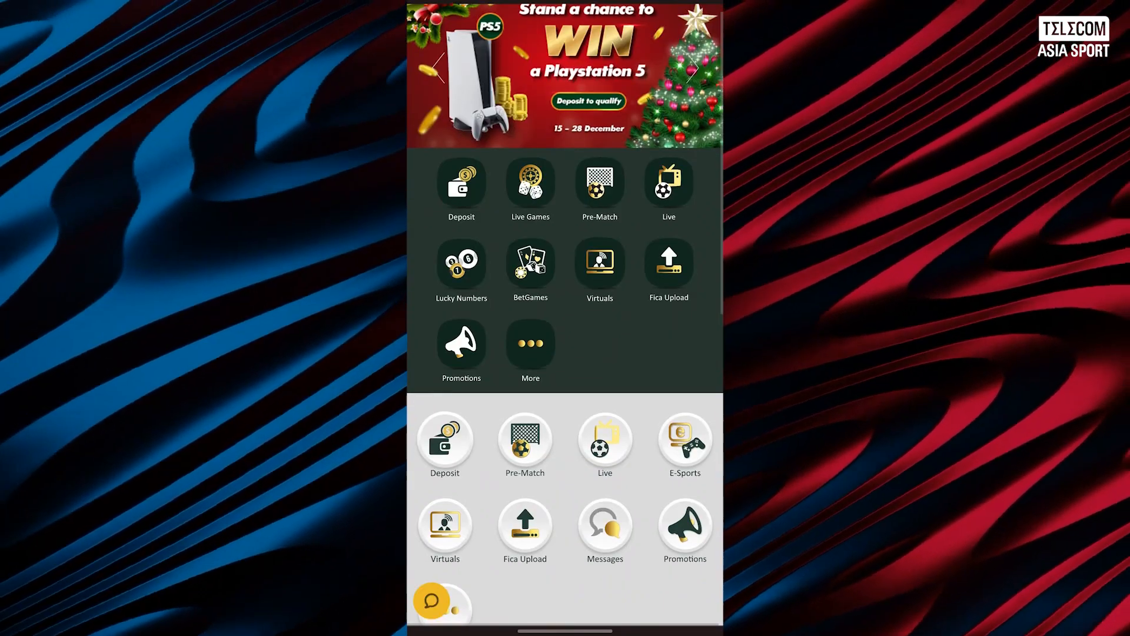
scroll("down", 3)
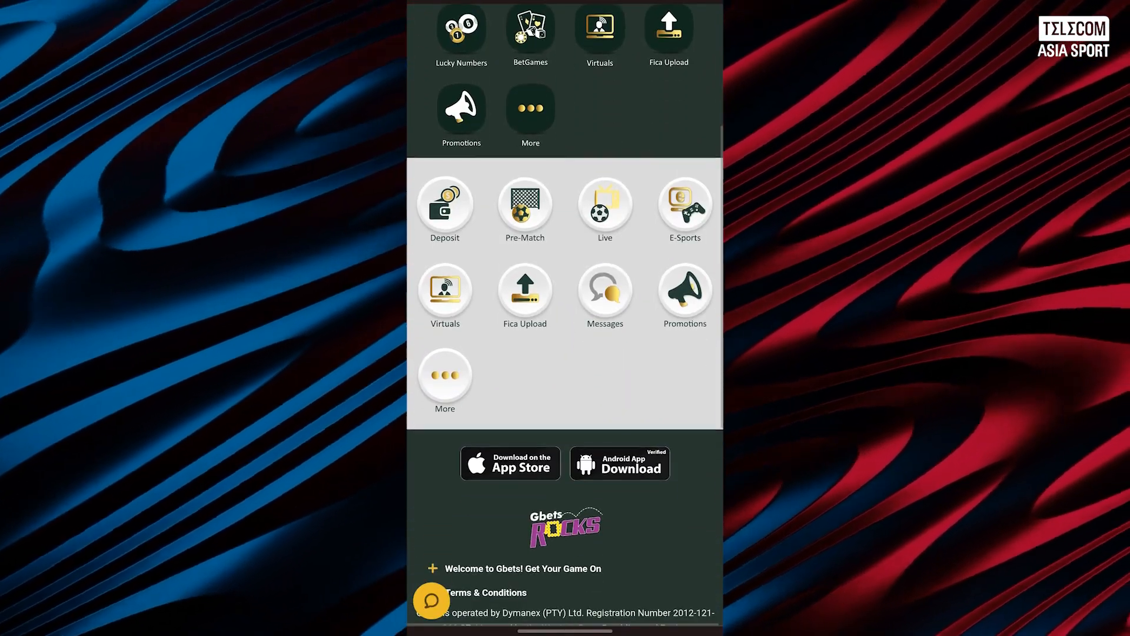
scroll("down", 3)
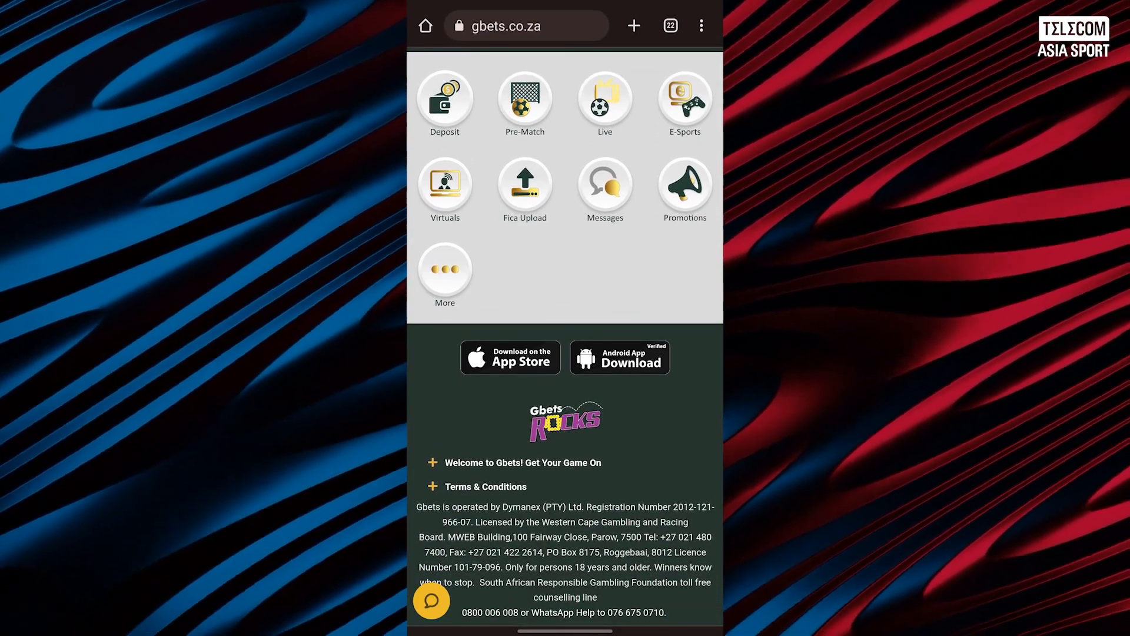
left_click(619, 357)
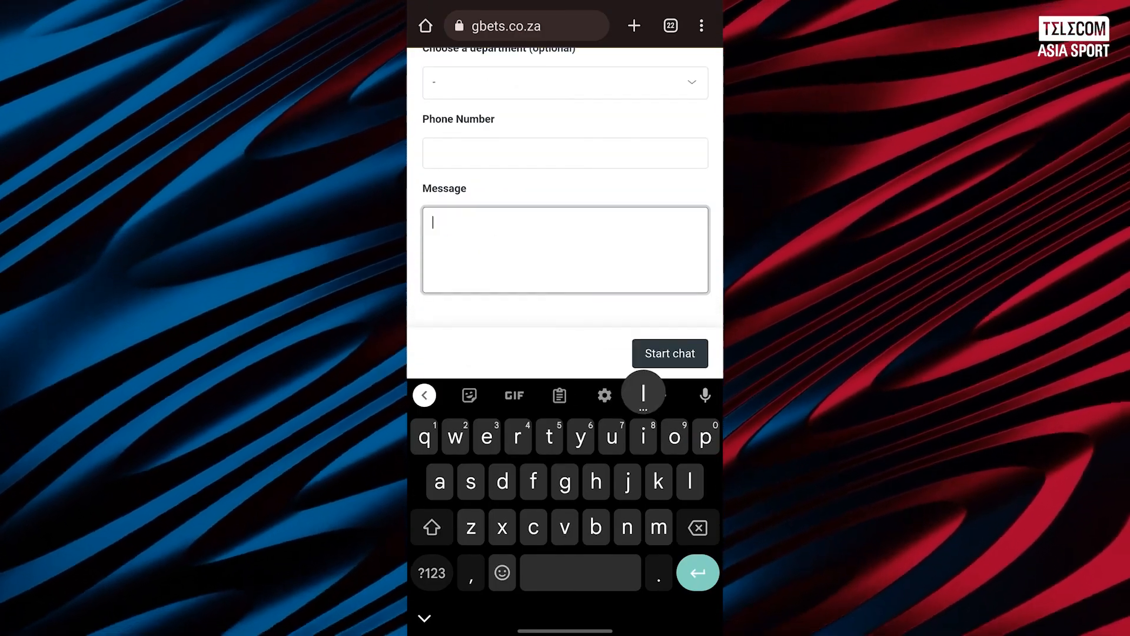
type("I want to dow")
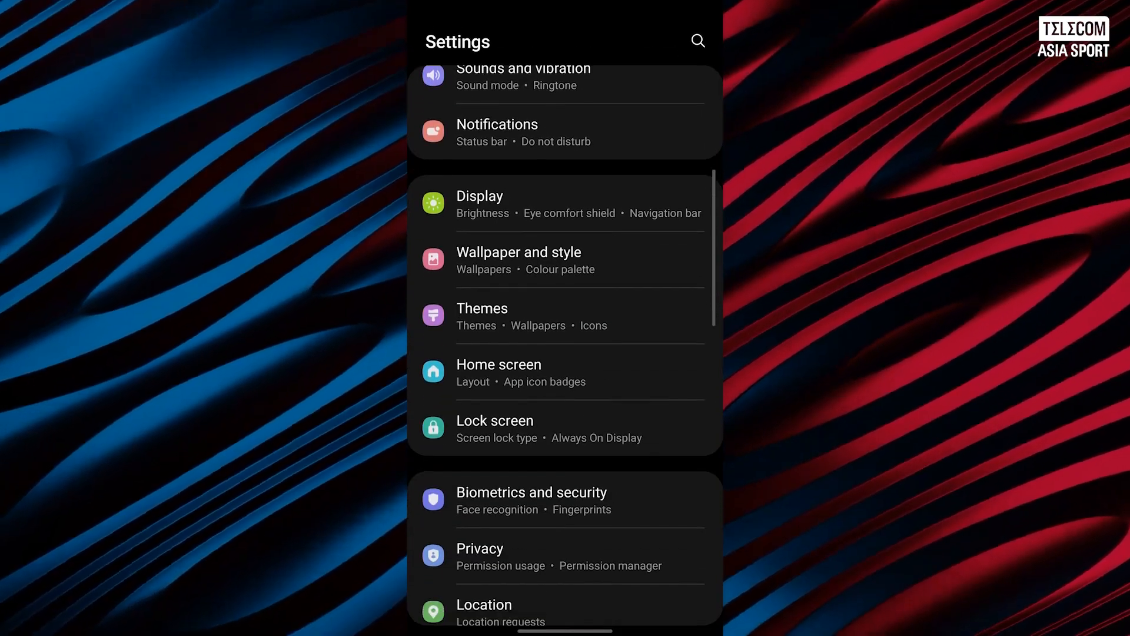
Step: In Biometrics and security > Install unknown apps, switch on the Chrome toggle
scroll("down", 3)
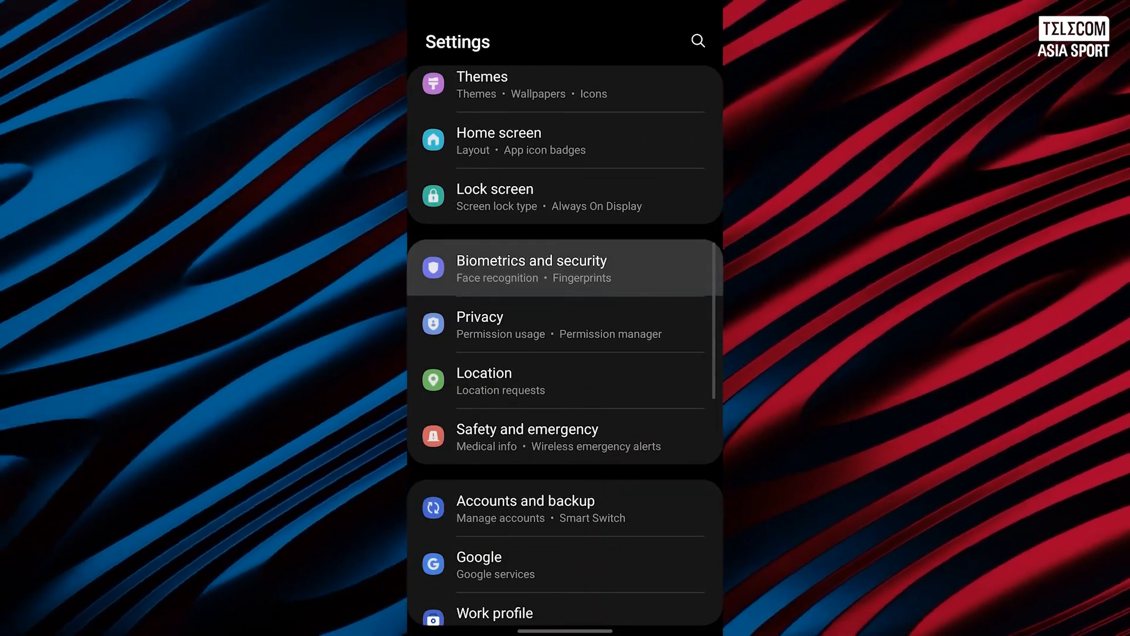
left_click(531, 268)
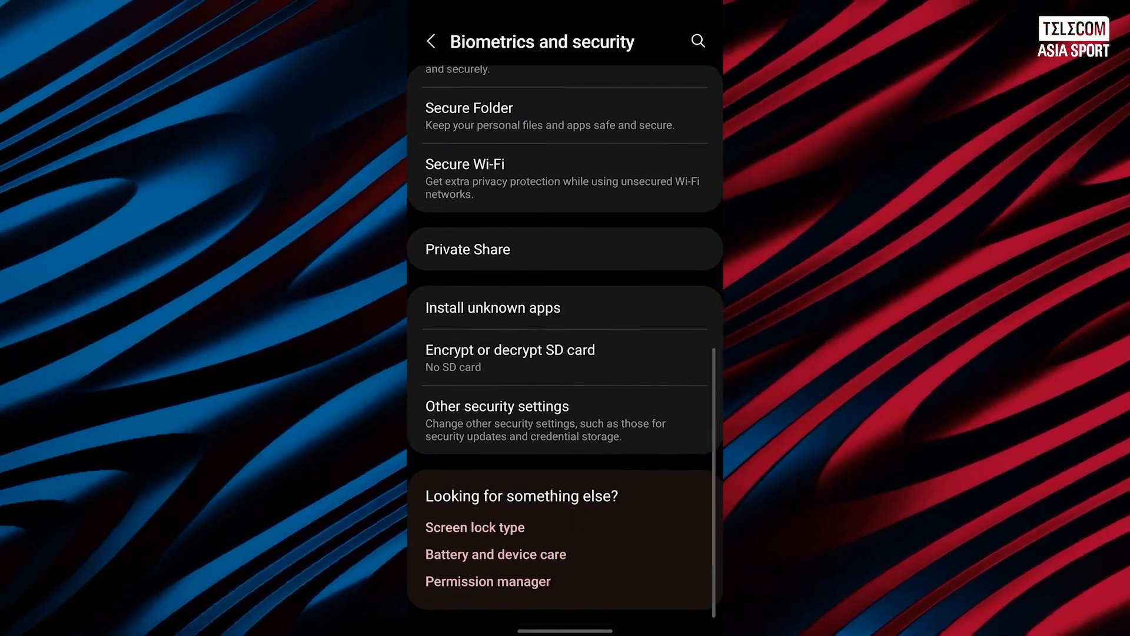
left_click(492, 308)
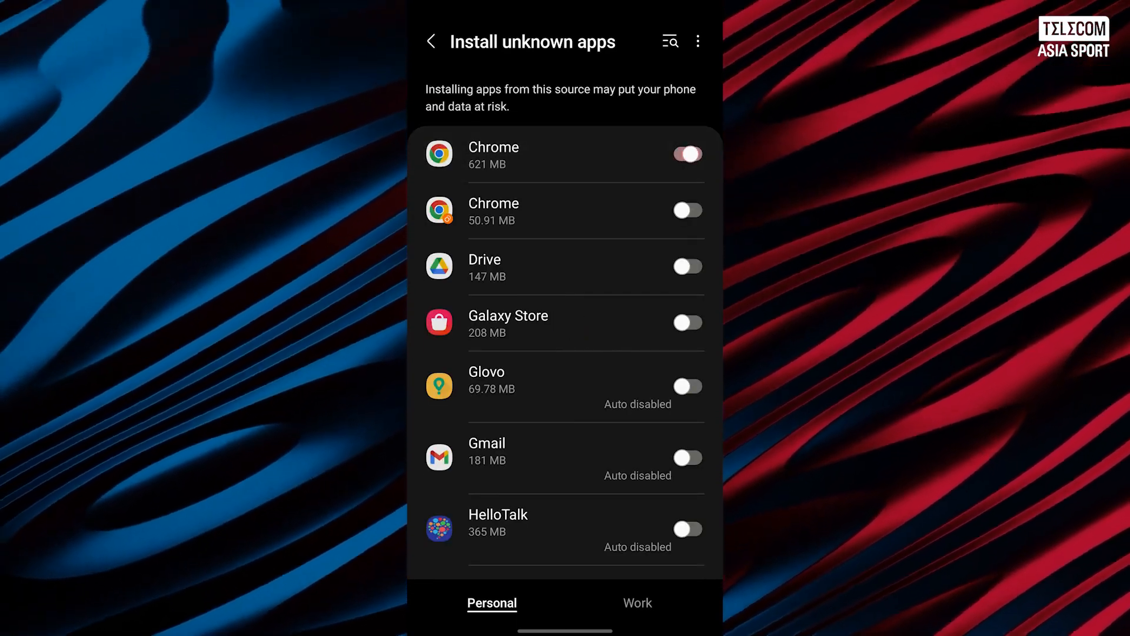
left_click(431, 41)
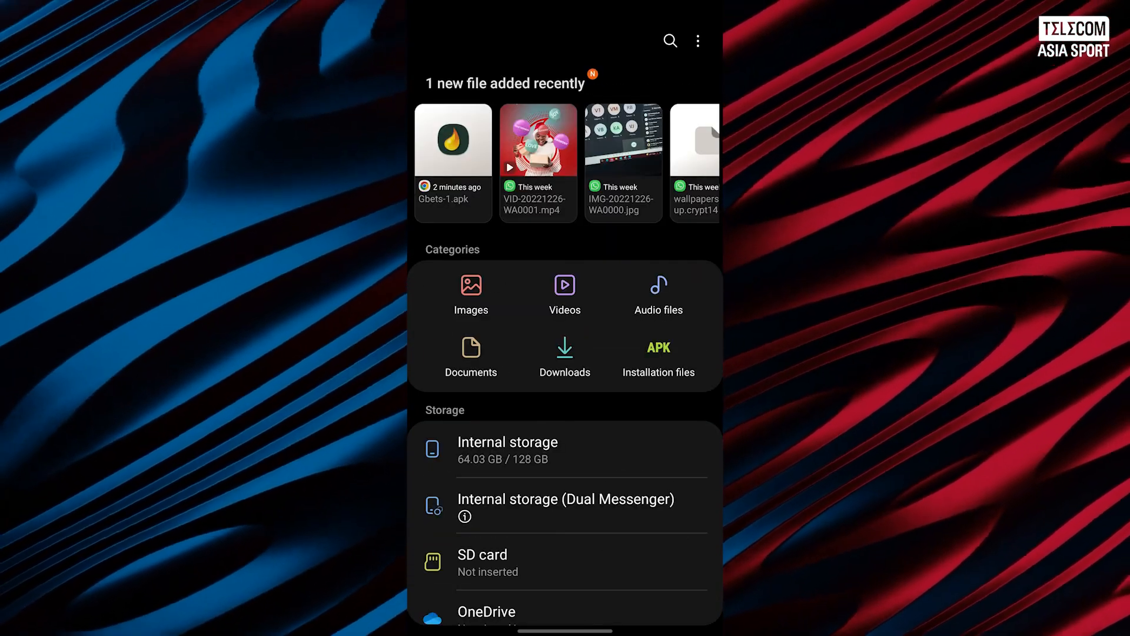
Step: Open Gbets-1.apk from the recently added files in My Files
left_click(453, 141)
type("gbe")
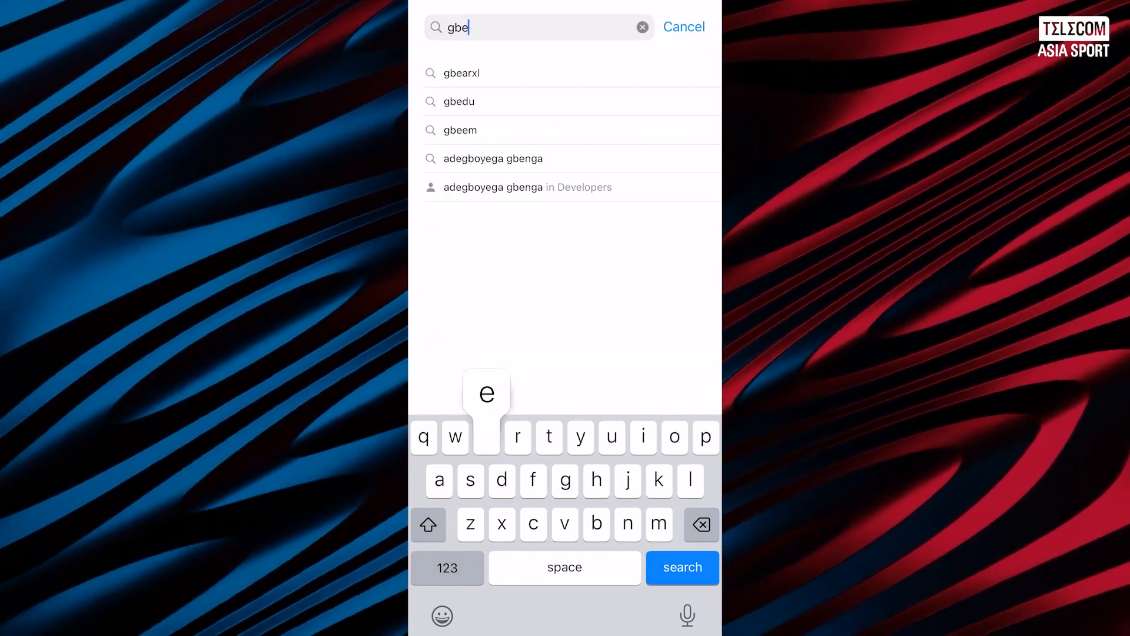
Step: Search the App Store for 'gbet'
type("t")
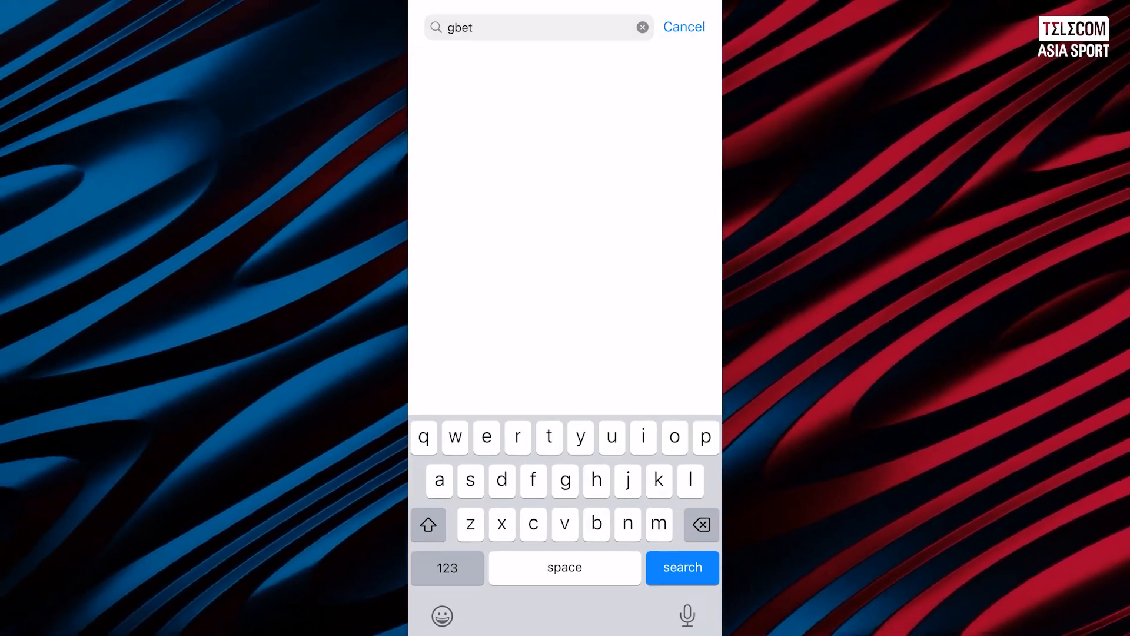
left_click(681, 567)
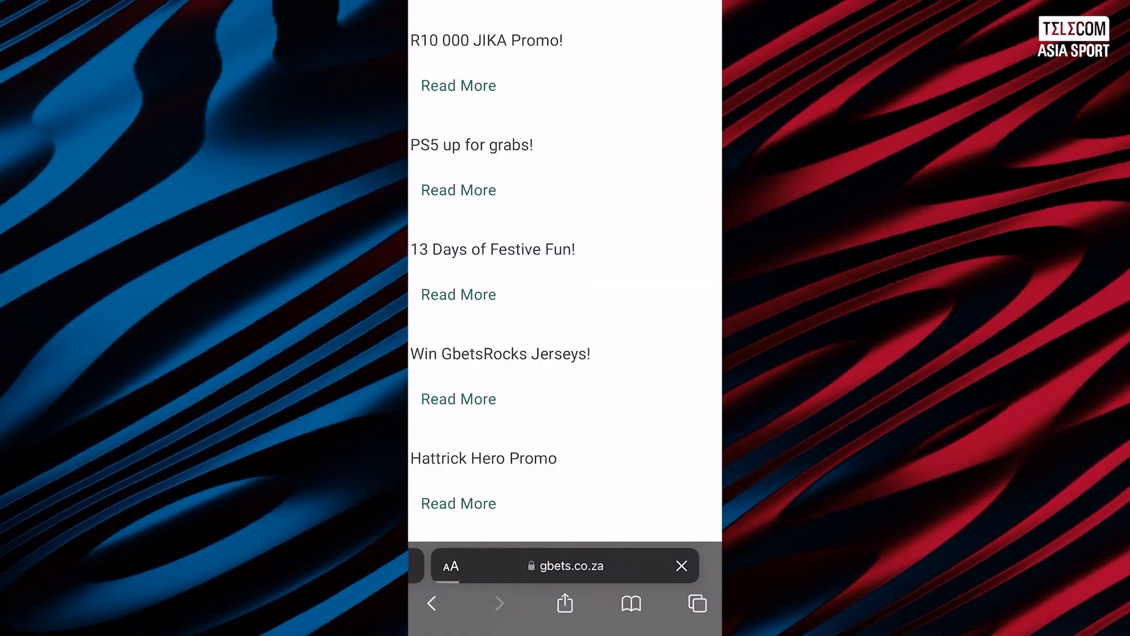
Step: Open E-Sports, filter to E-Football, switch to Prematch and browse Counter-Strike: GO odds
scroll("down", 3)
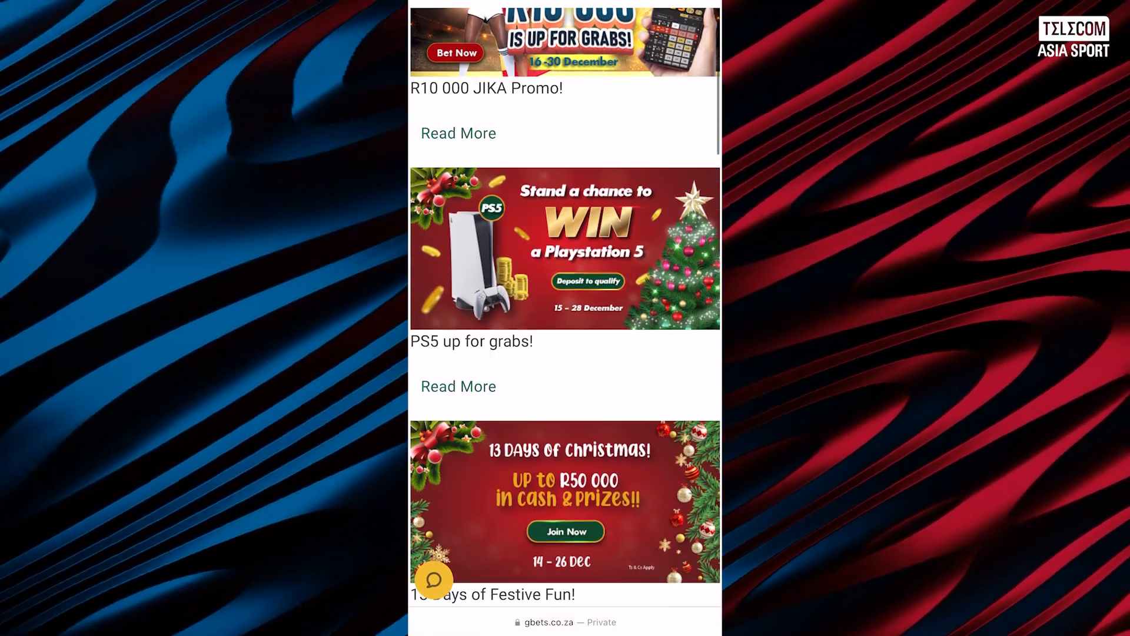
scroll("down", 3)
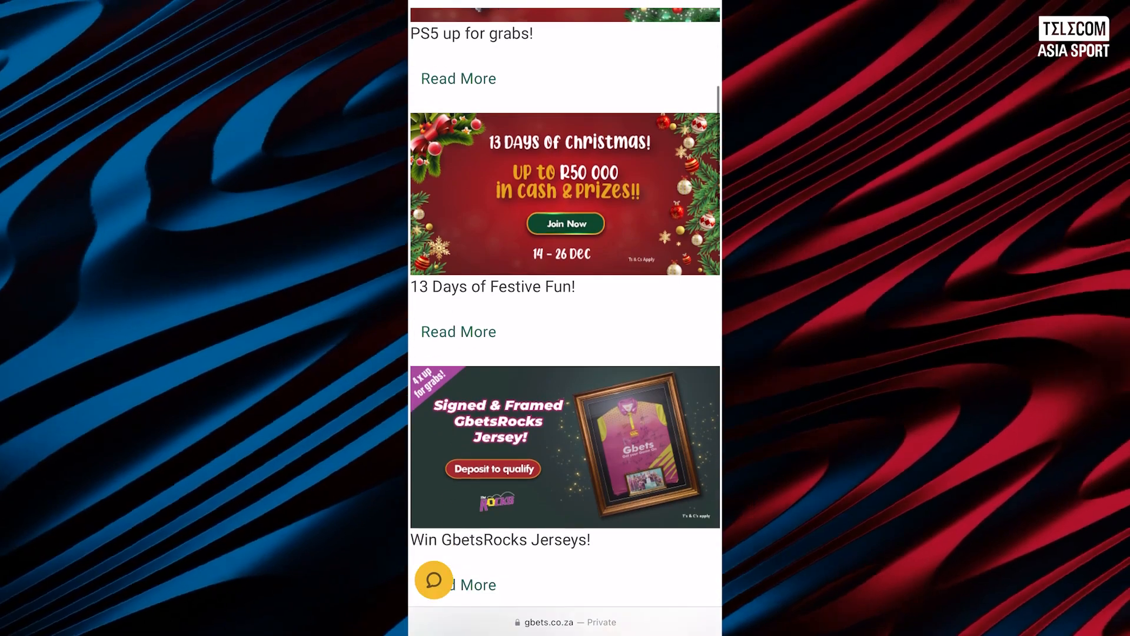
scroll("down", 3)
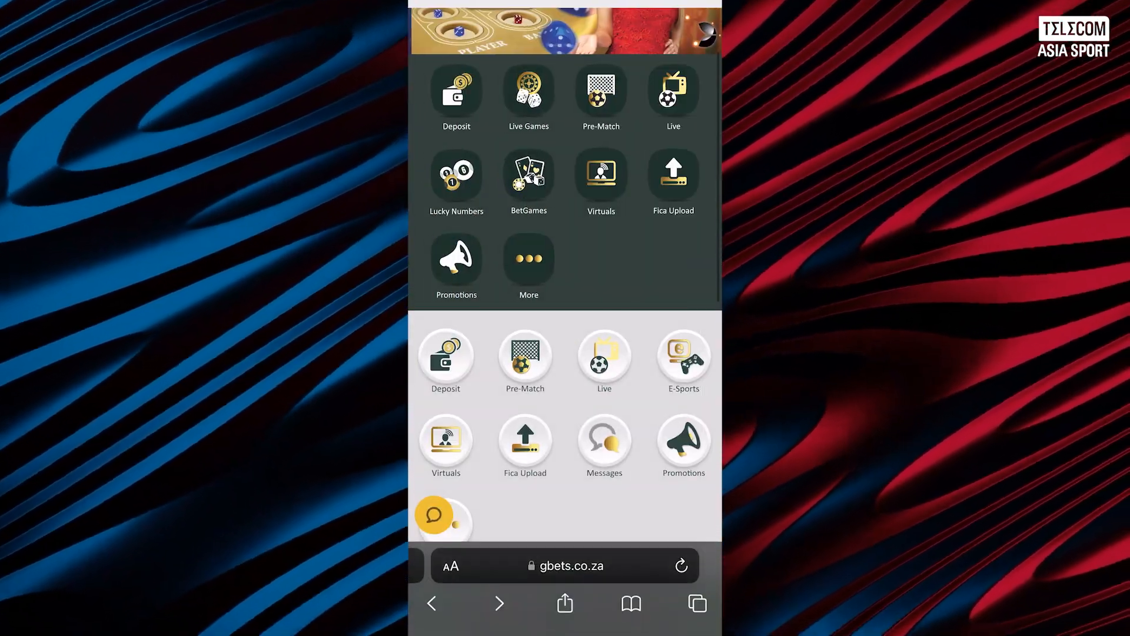
left_click(682, 360)
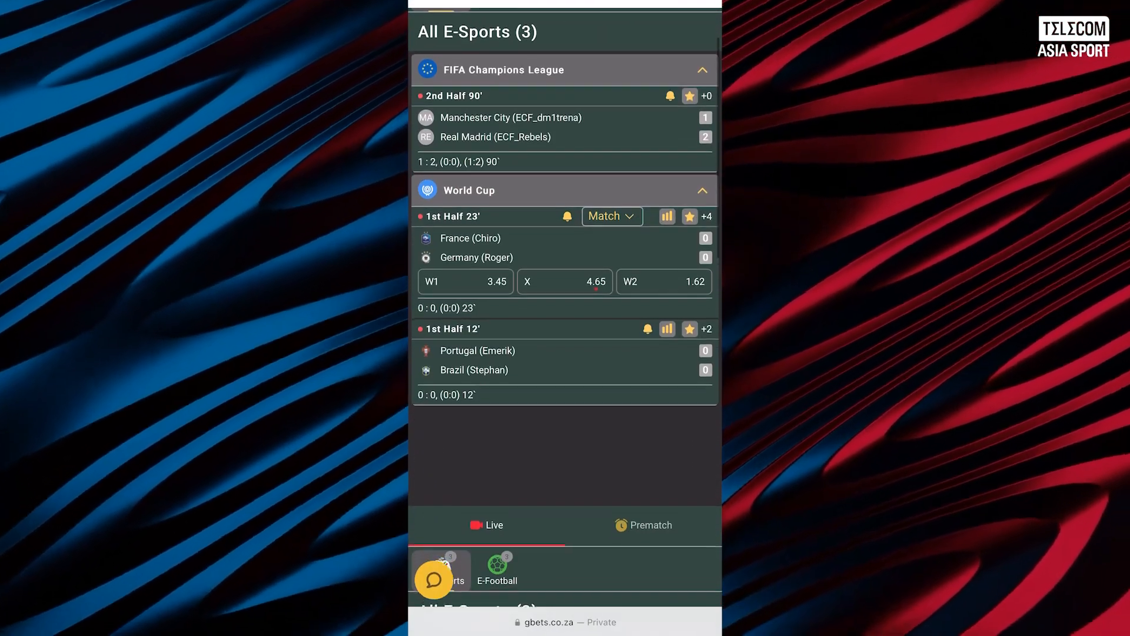
left_click(496, 567)
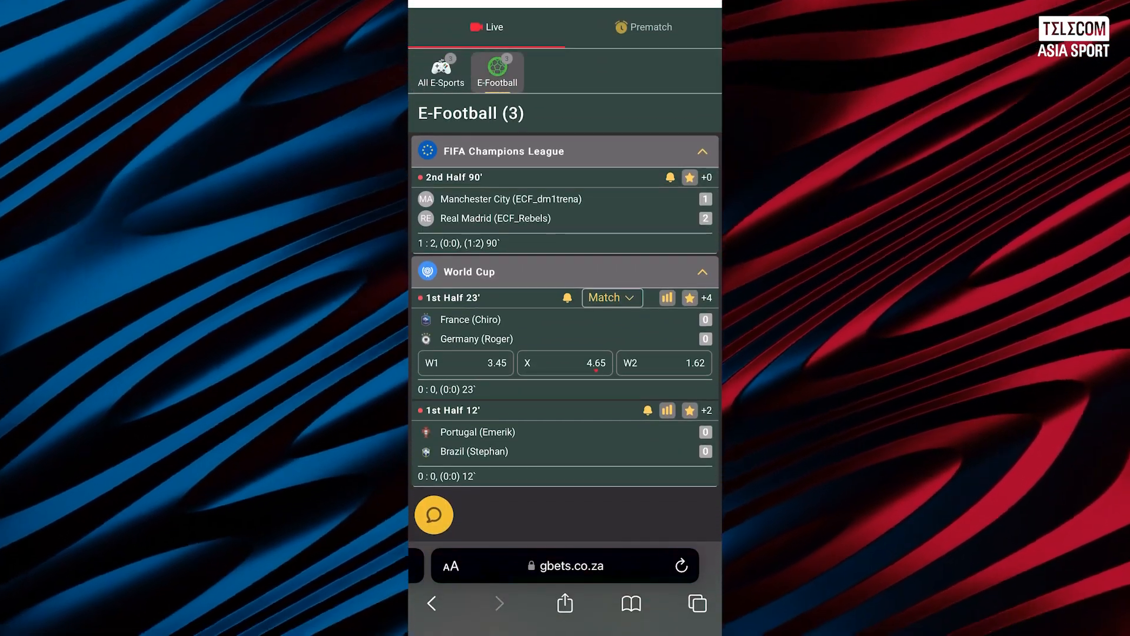
left_click(441, 70)
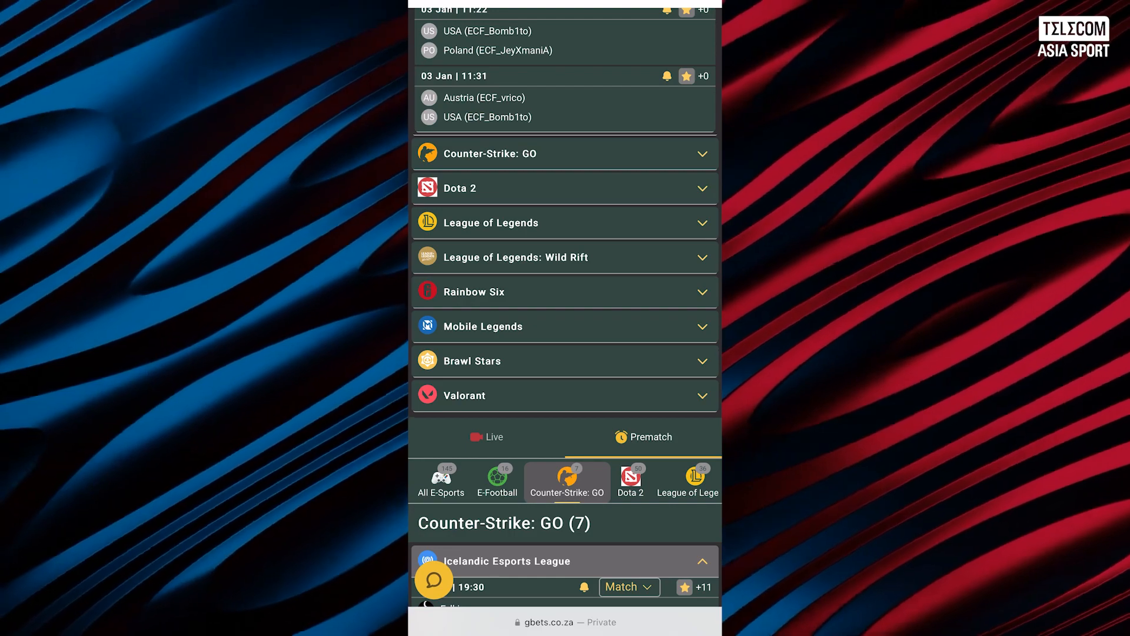
scroll("down", 3)
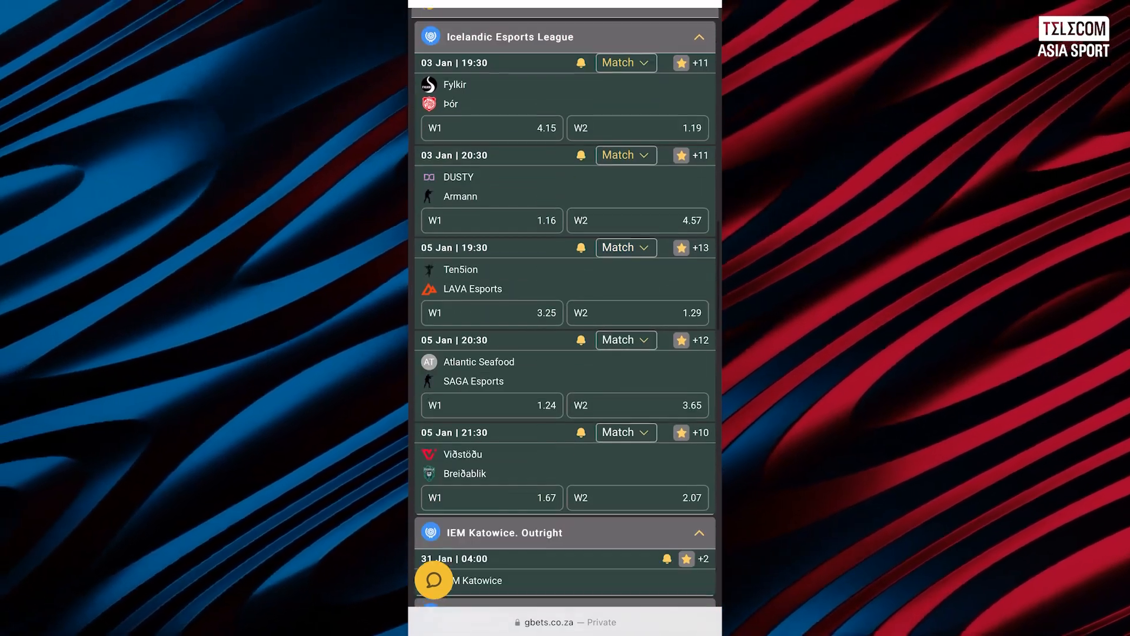